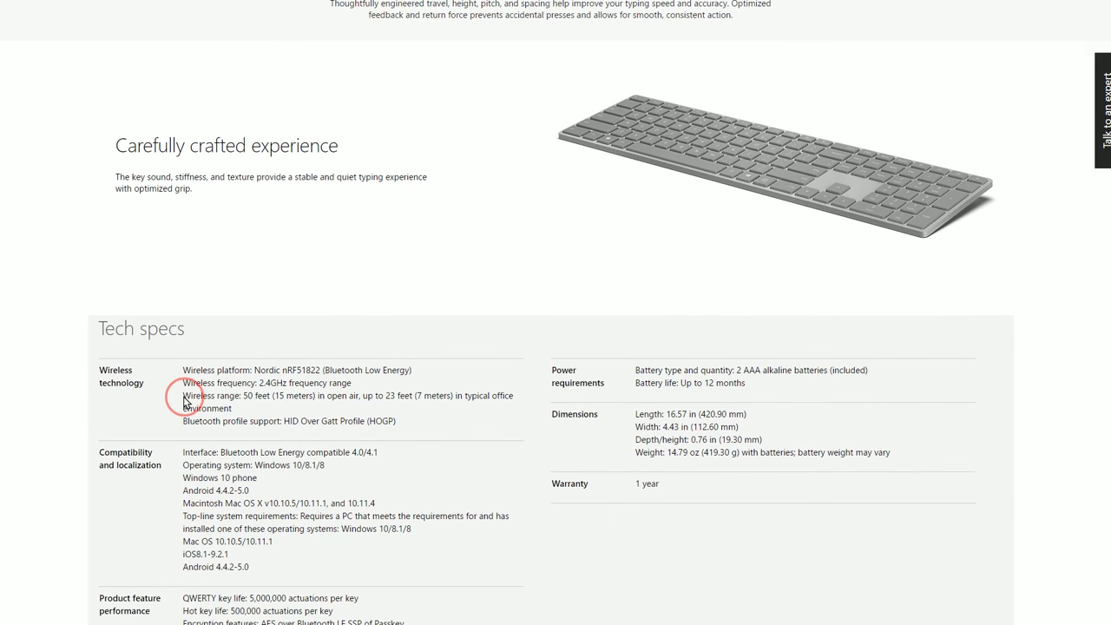
Step: Highlight the Wireless range line (50 feet open air, up to 23 feet) in Tech specs
{"action": "left_click_drag", "start_coordinate": [183, 396], "coordinate": [408, 396]}
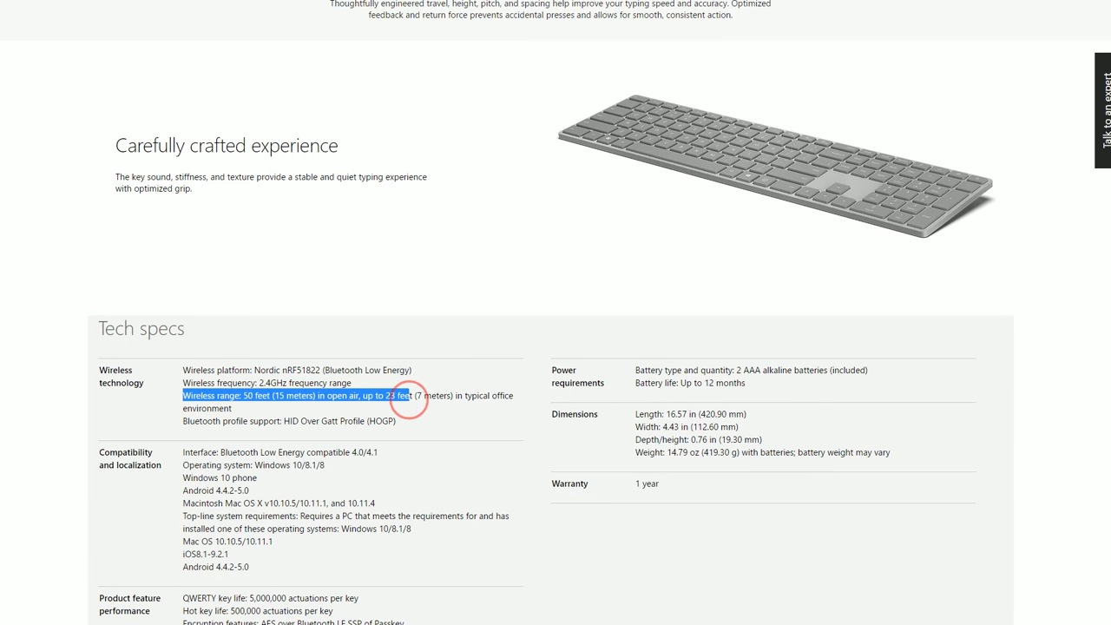